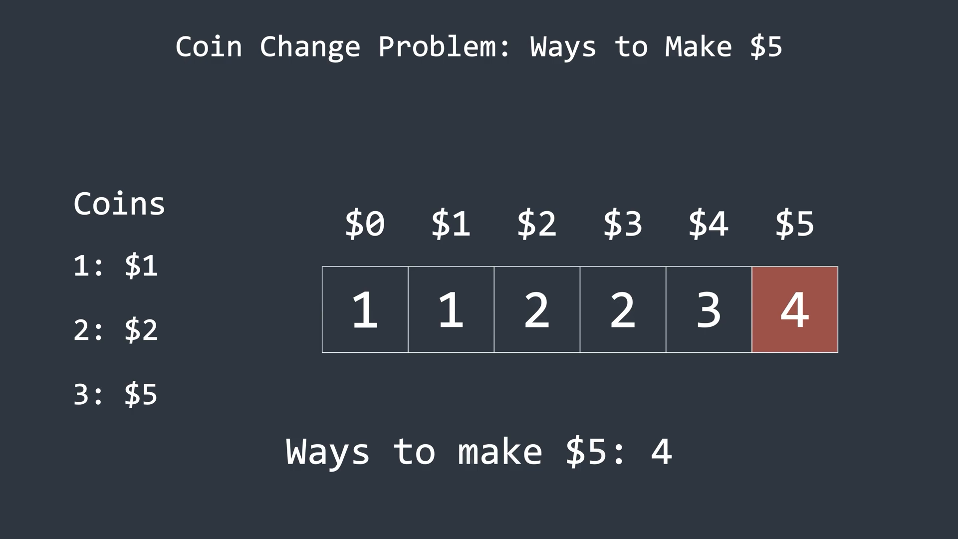
pyautogui.write('def c')
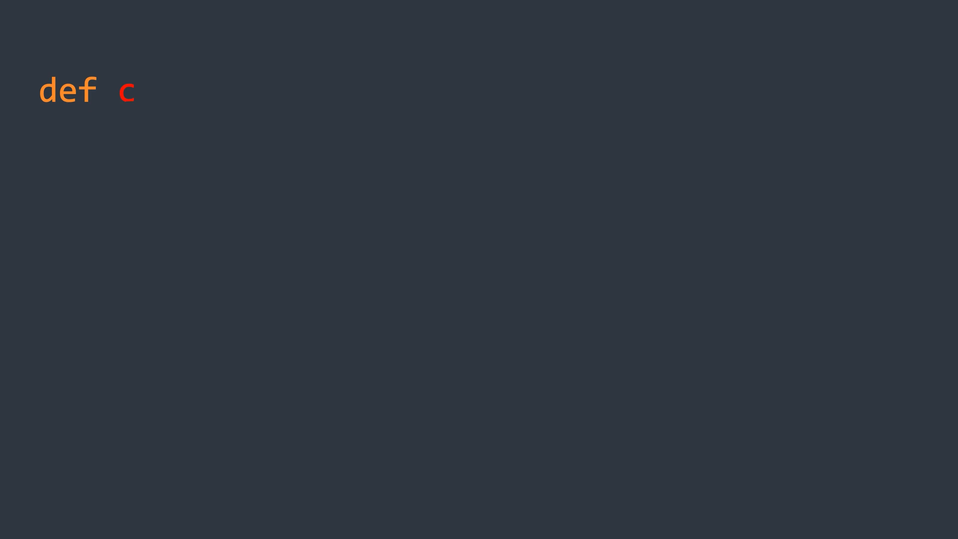